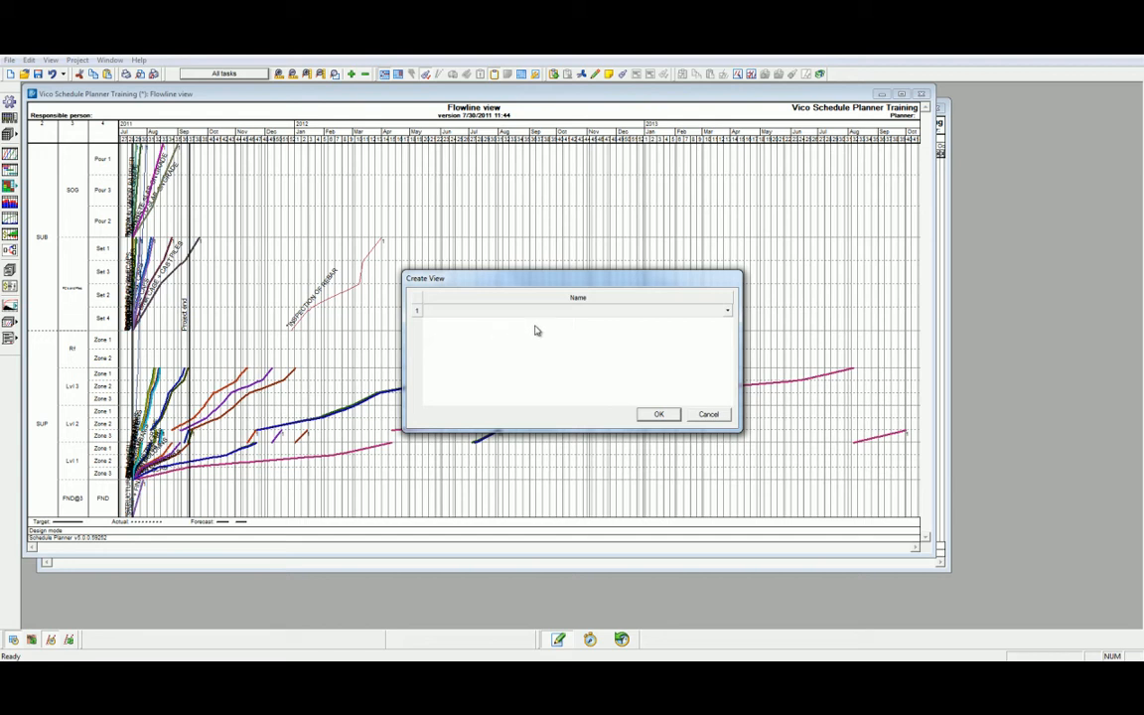
Pair the Flowline view in row 1 with the Gantt view in row 2 and confirm
left_click(724, 310)
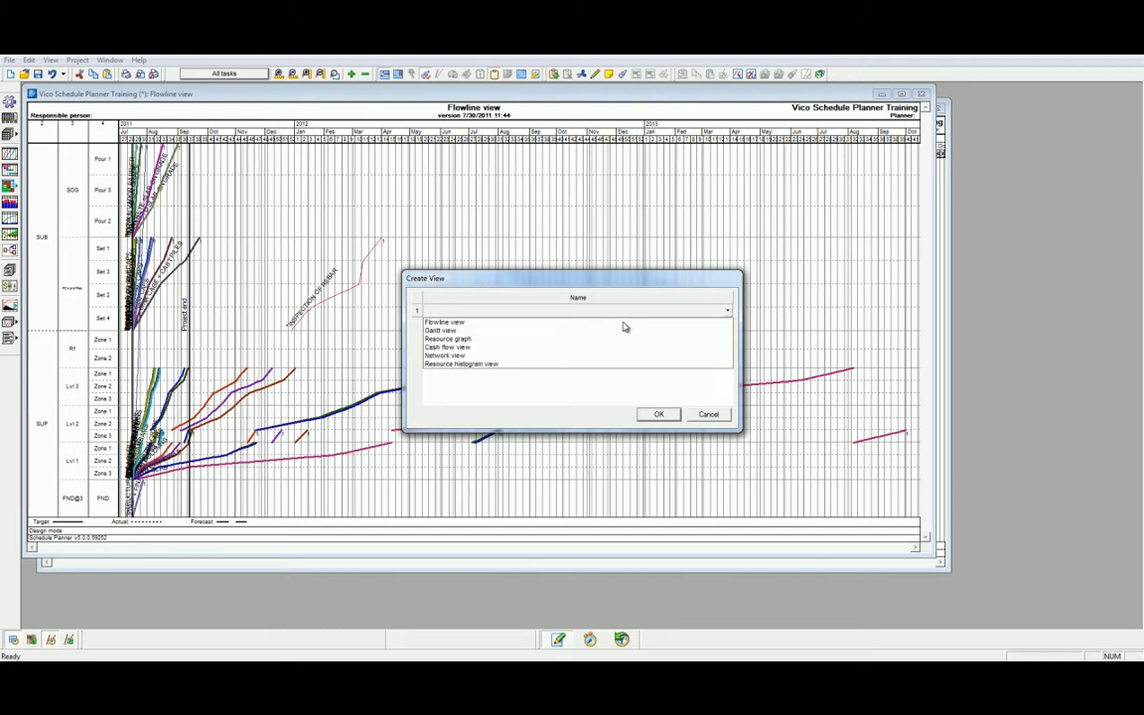
left_click(443, 330)
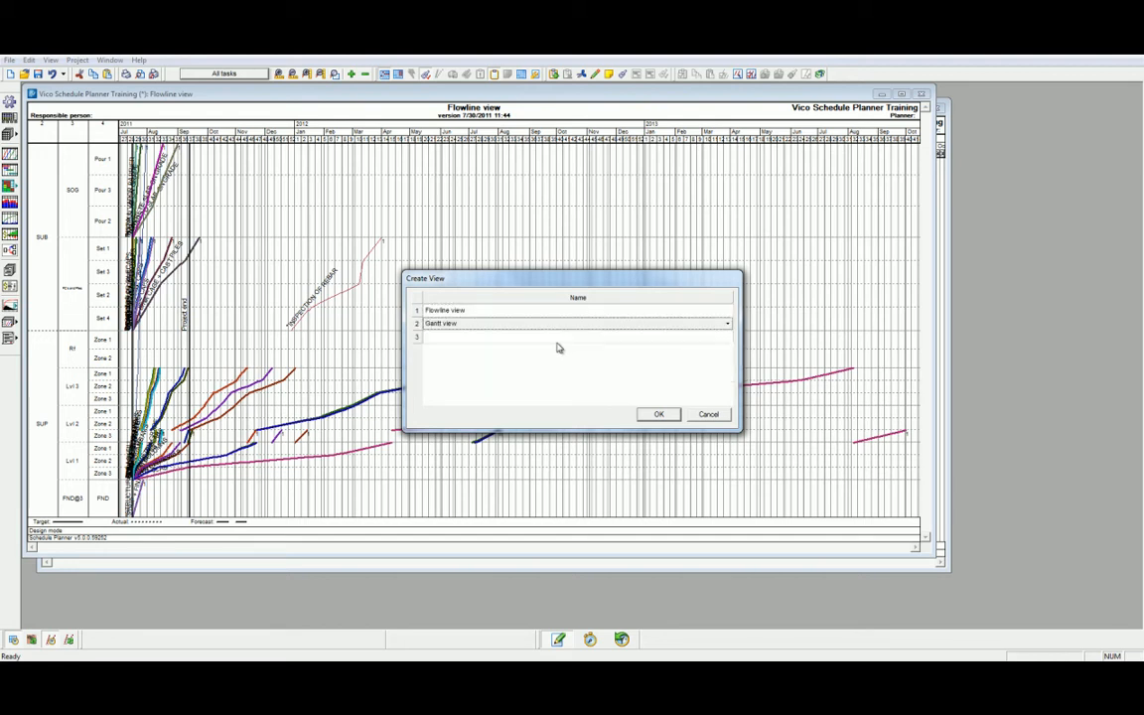
left_click(657, 414)
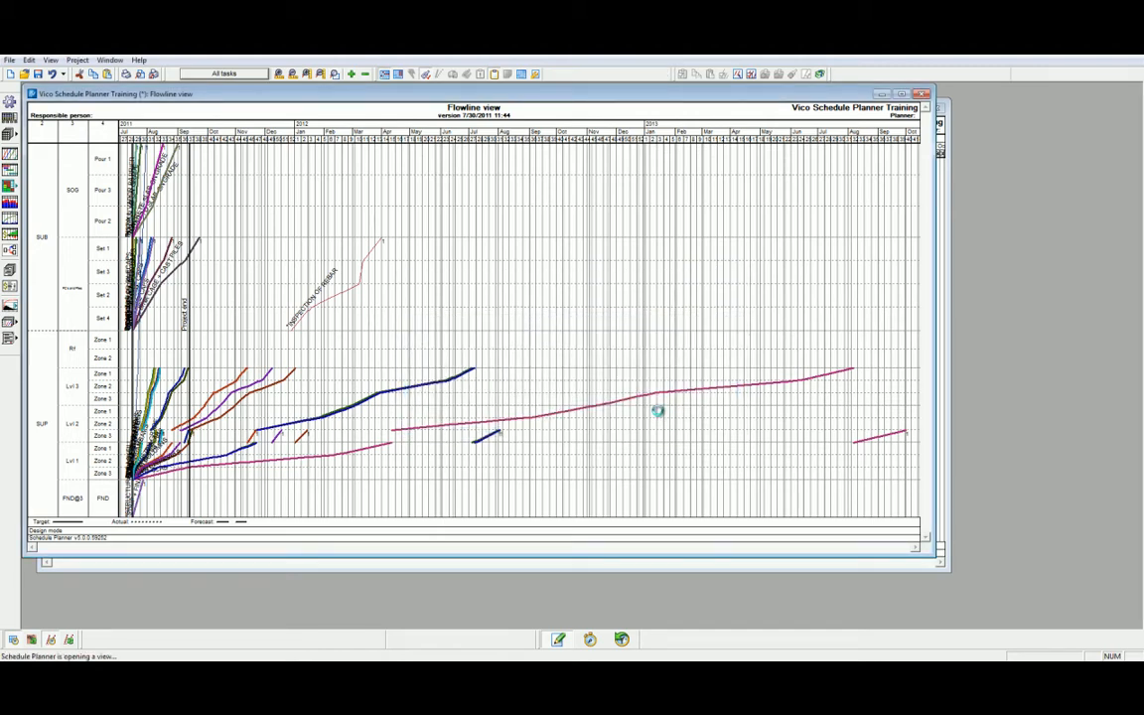